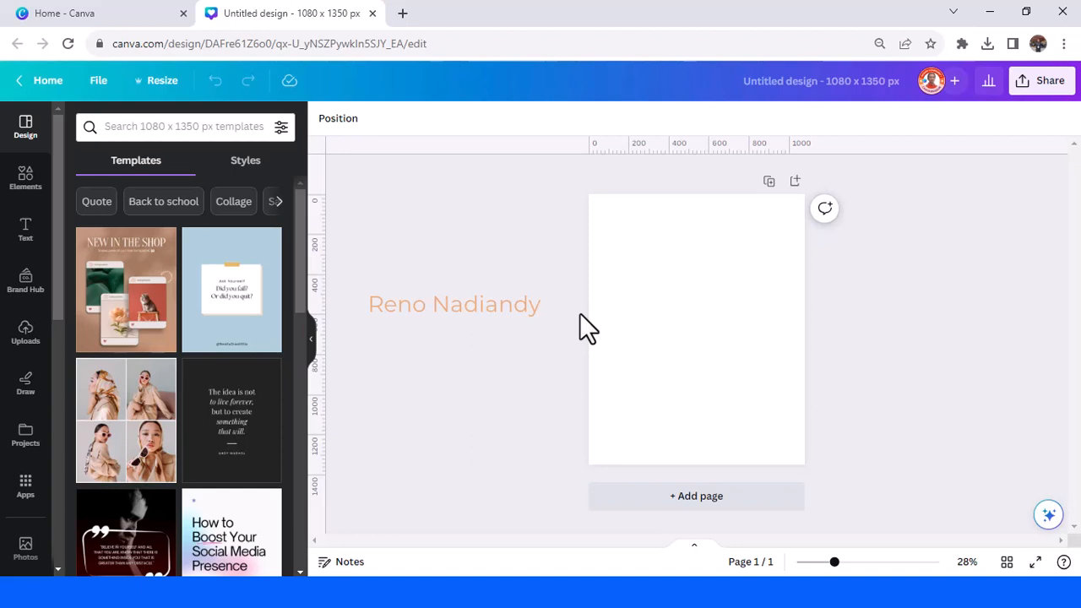
{"action": "mouse_move", "coordinate": [26, 177]}
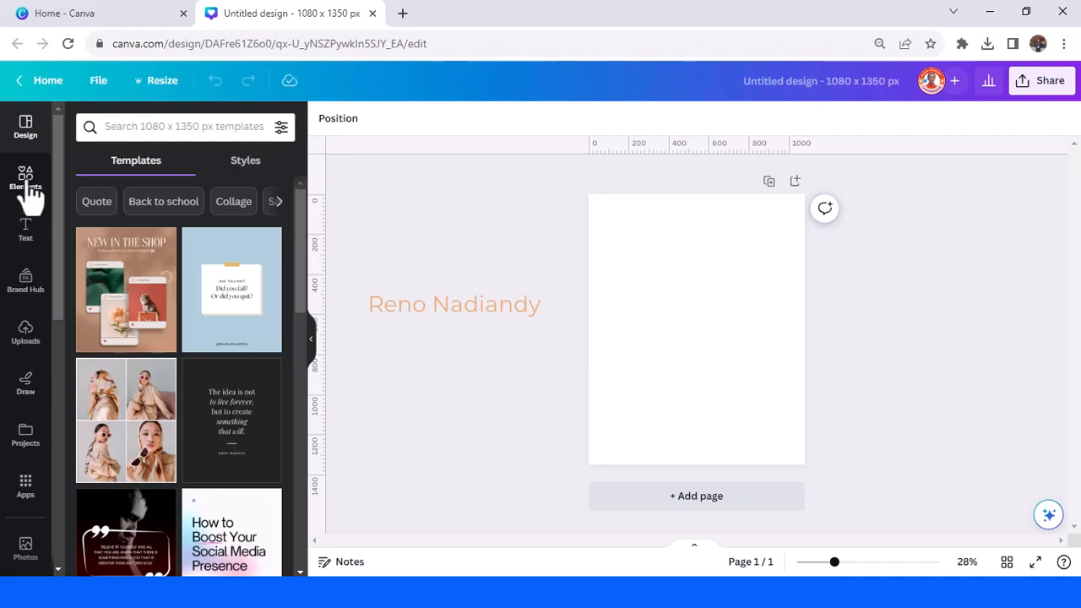
Step: Add the pink-background portrait of the woman in the straw hat from Recently used elements
{"action": "left_click", "coordinate": [25, 180]}
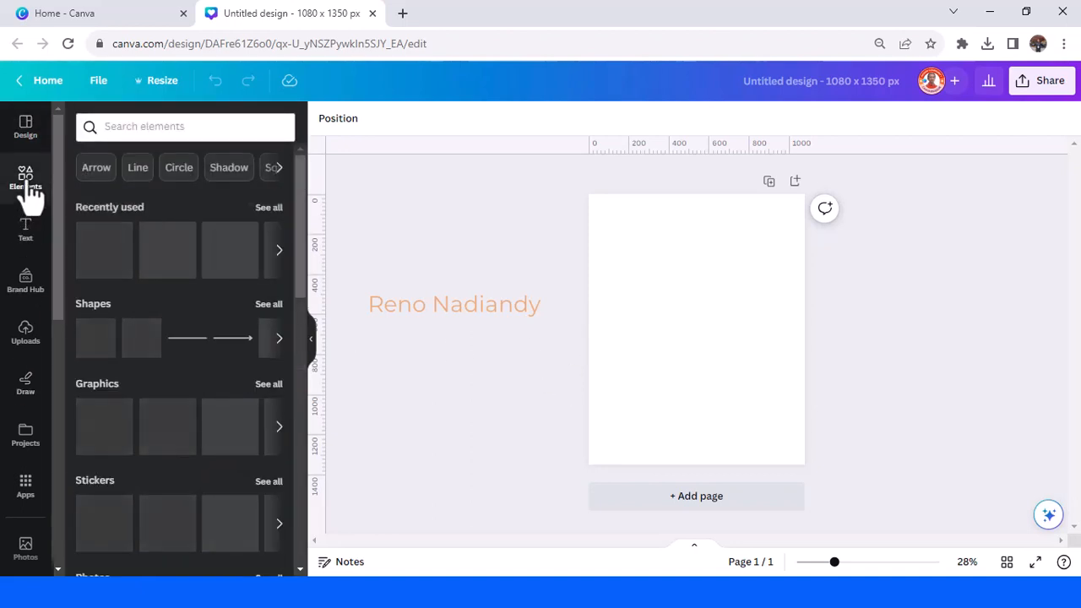
{"action": "left_click", "coordinate": [26, 173]}
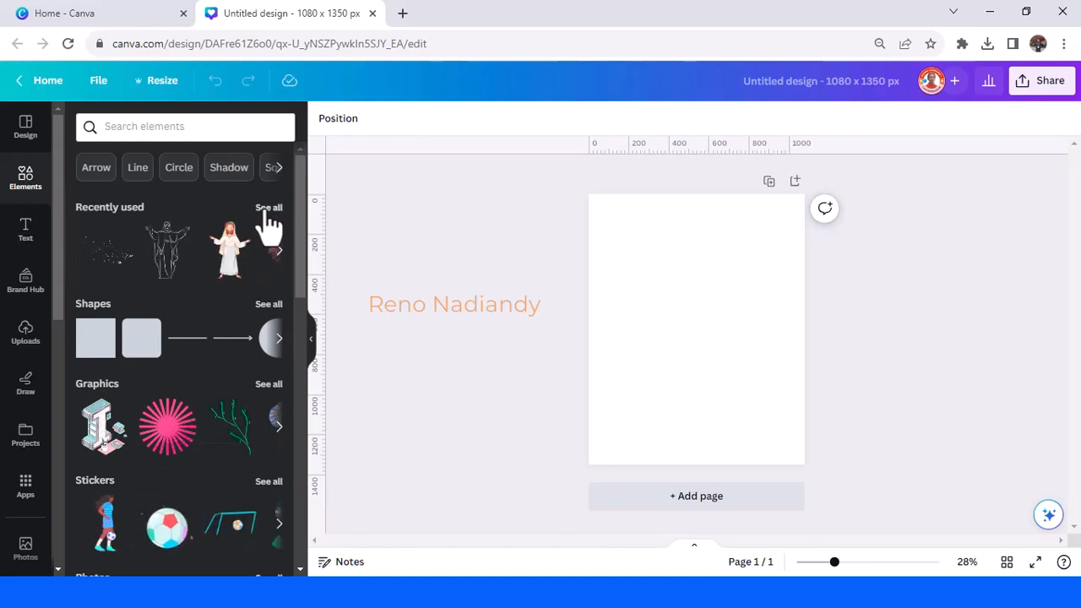
{"action": "left_click", "coordinate": [269, 207]}
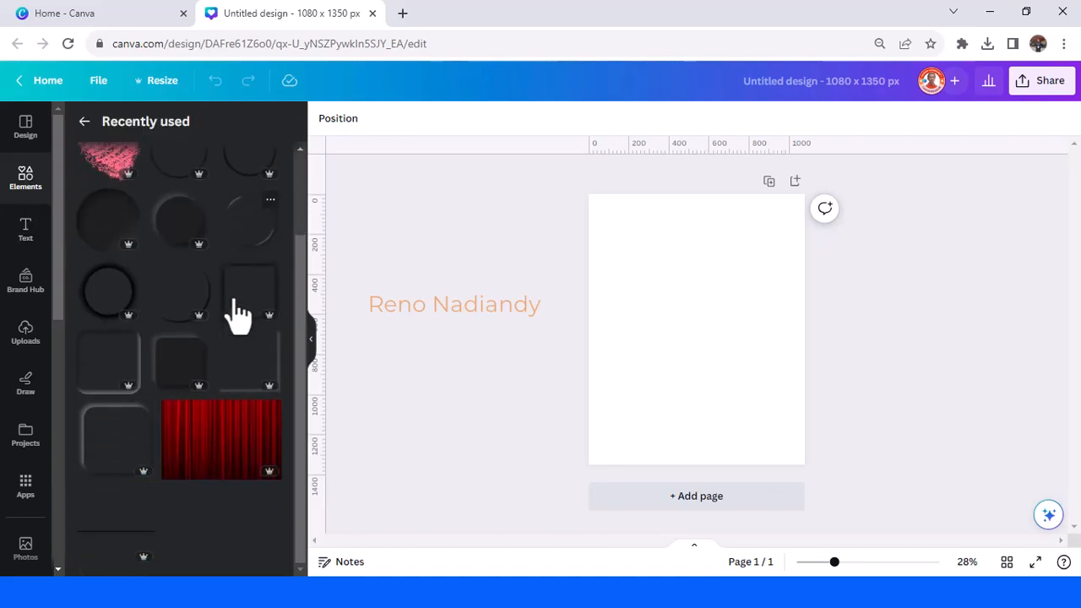
{"action": "scroll", "scroll_direction": "down", "scroll_amount": 3}
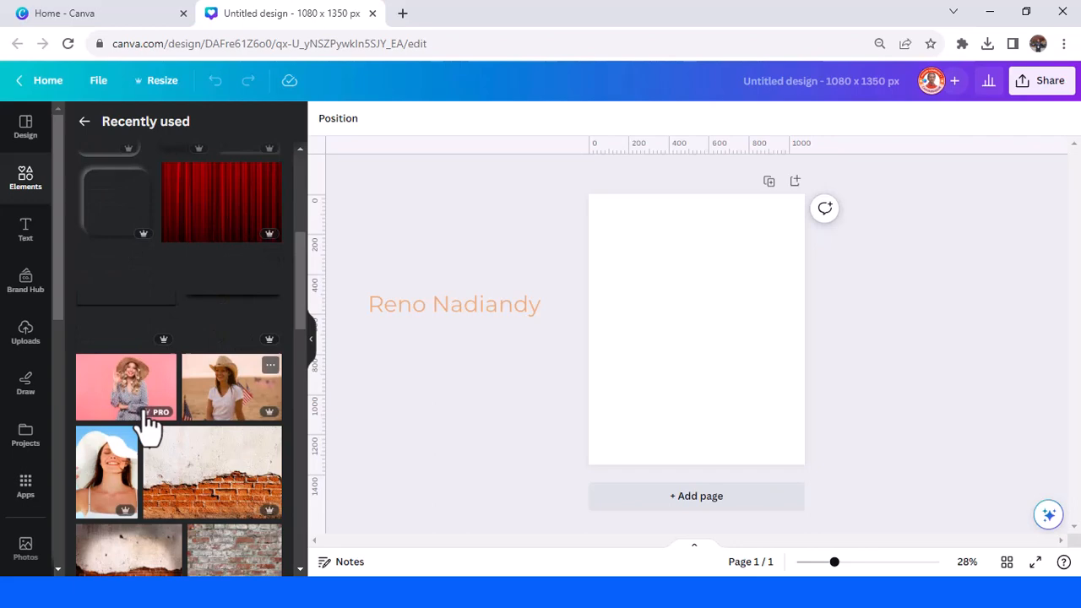
{"action": "left_click", "coordinate": [125, 387]}
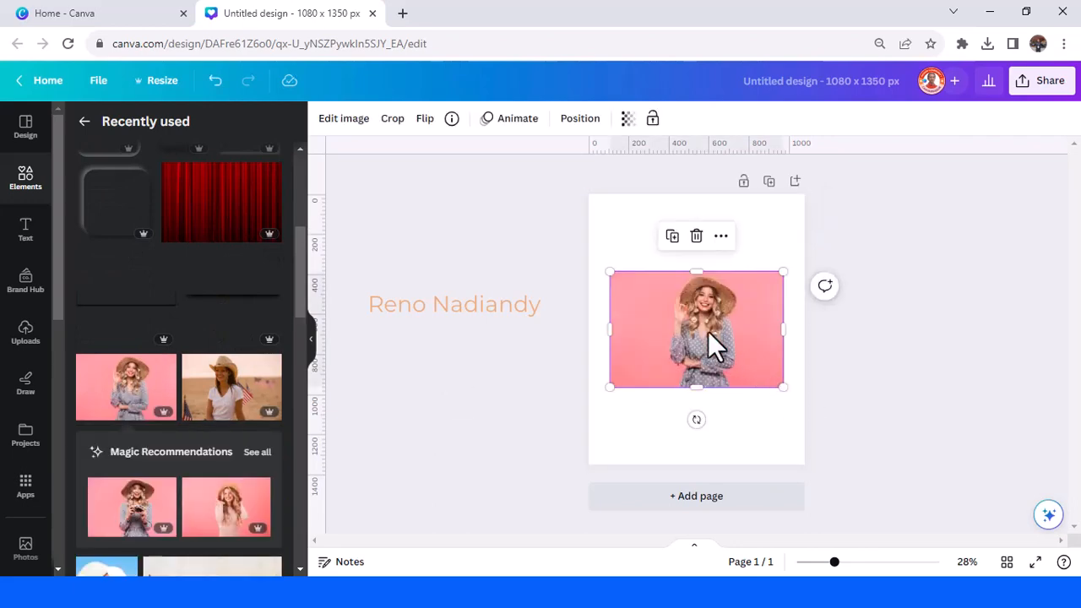
{"action": "mouse_move", "coordinate": [783, 389]}
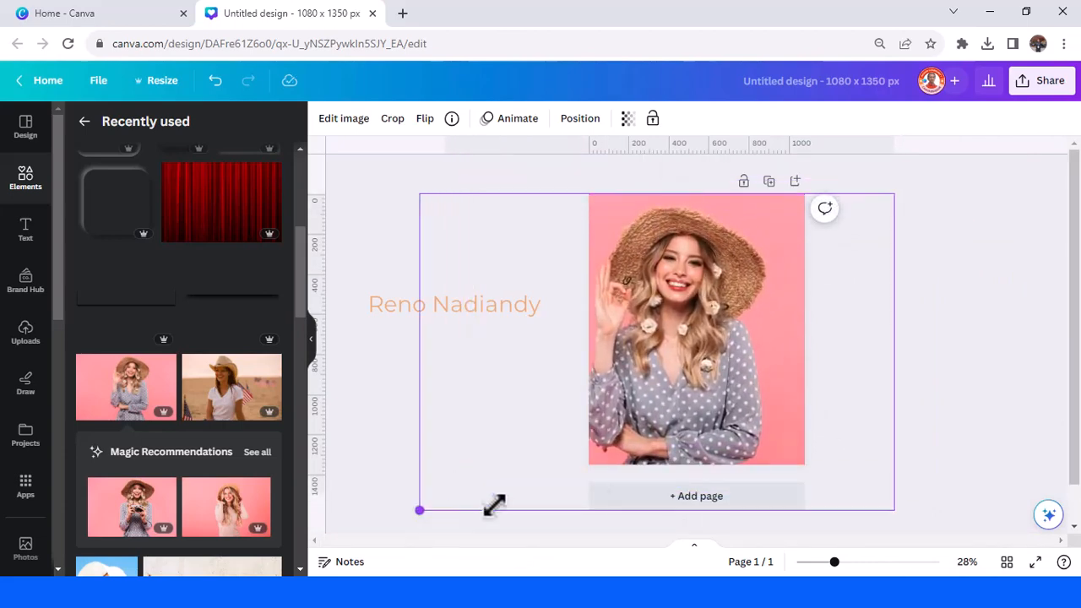
Step: Enlarge the portrait to cover the page and add the Drop Shadow Transparent line element
{"action": "left_click_drag", "start_coordinate": [419, 510], "coordinate": [439, 515]}
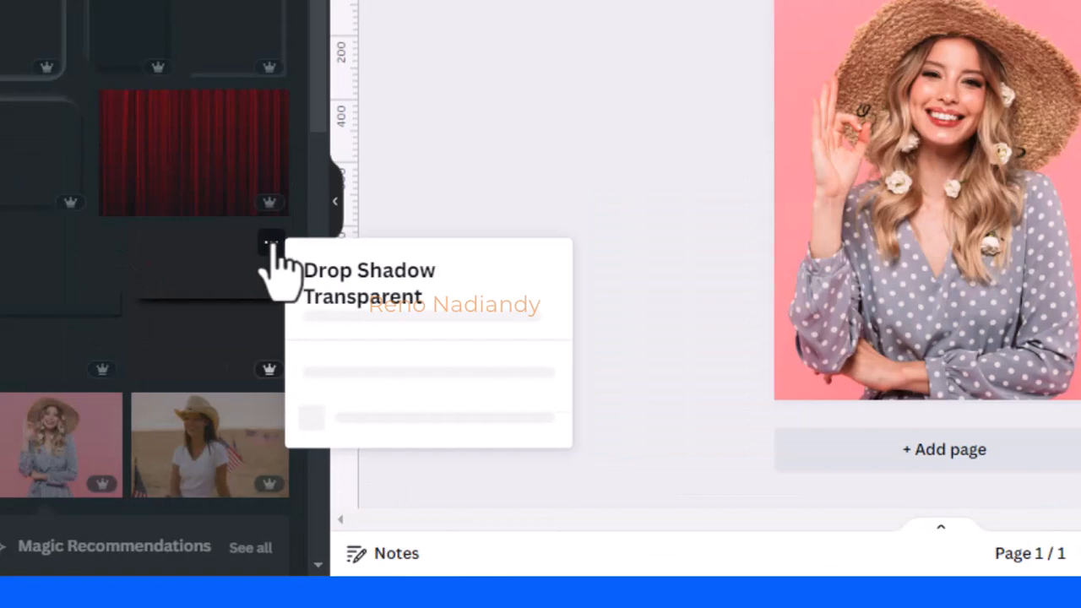
{"action": "left_click", "coordinate": [270, 242]}
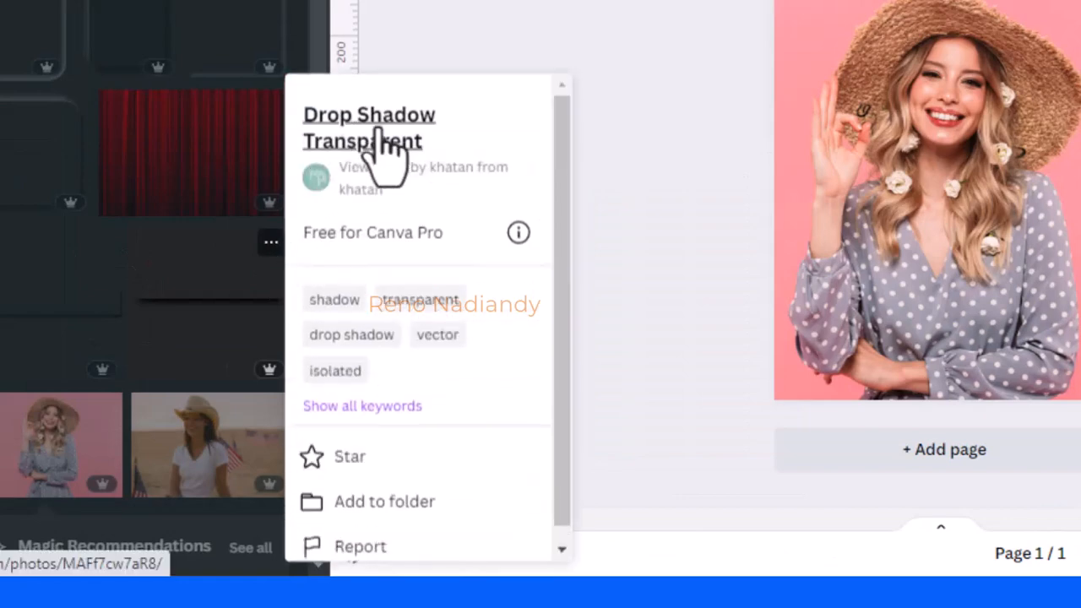
{"action": "mouse_move", "coordinate": [190, 317]}
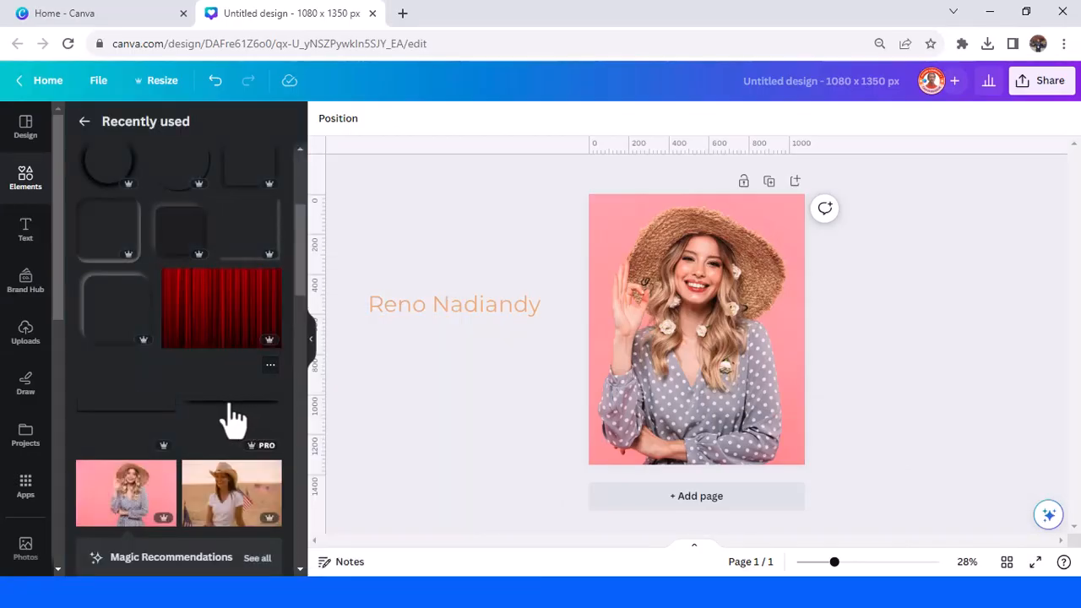
{"action": "left_click", "coordinate": [697, 329]}
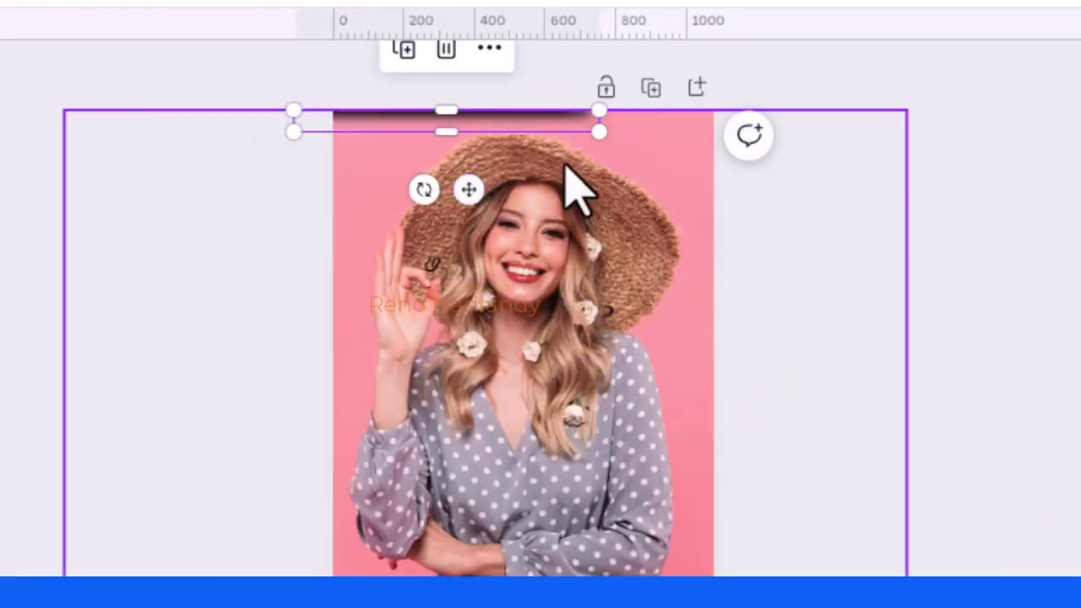
Step: Widen the shadow line to full page width and lower its transparency
{"action": "left_click_drag", "start_coordinate": [599, 131], "coordinate": [713, 139]}
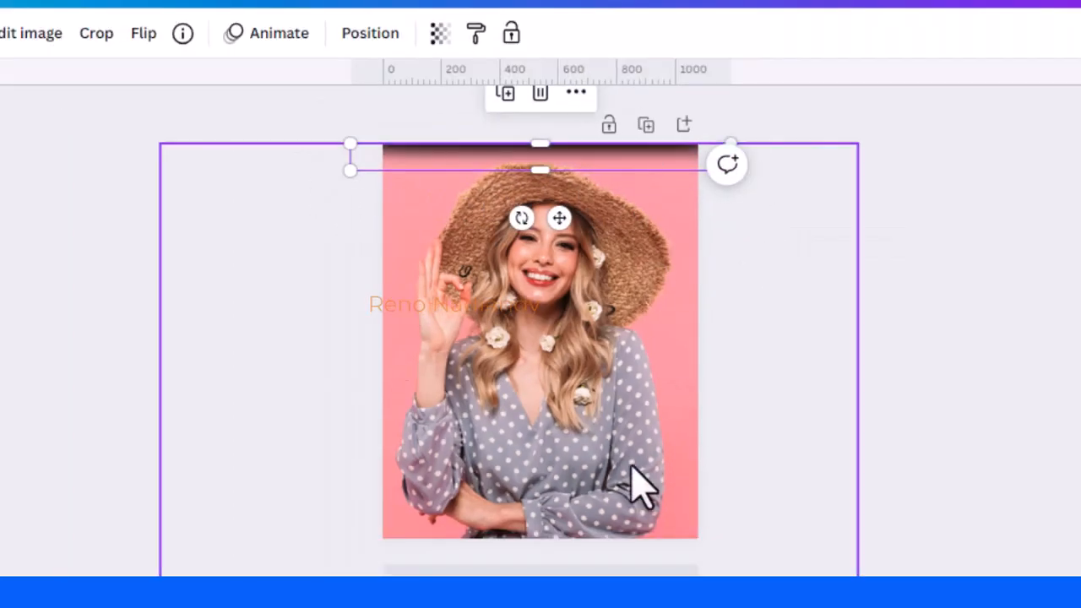
{"action": "left_click", "coordinate": [441, 33]}
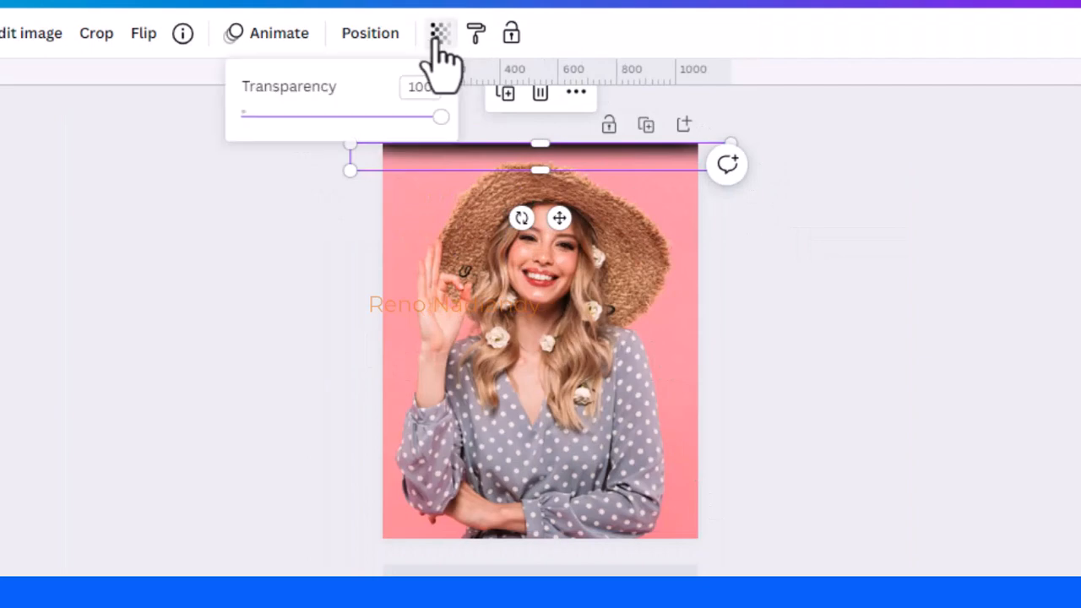
{"action": "left_click_drag", "start_coordinate": [440, 116], "coordinate": [362, 103]}
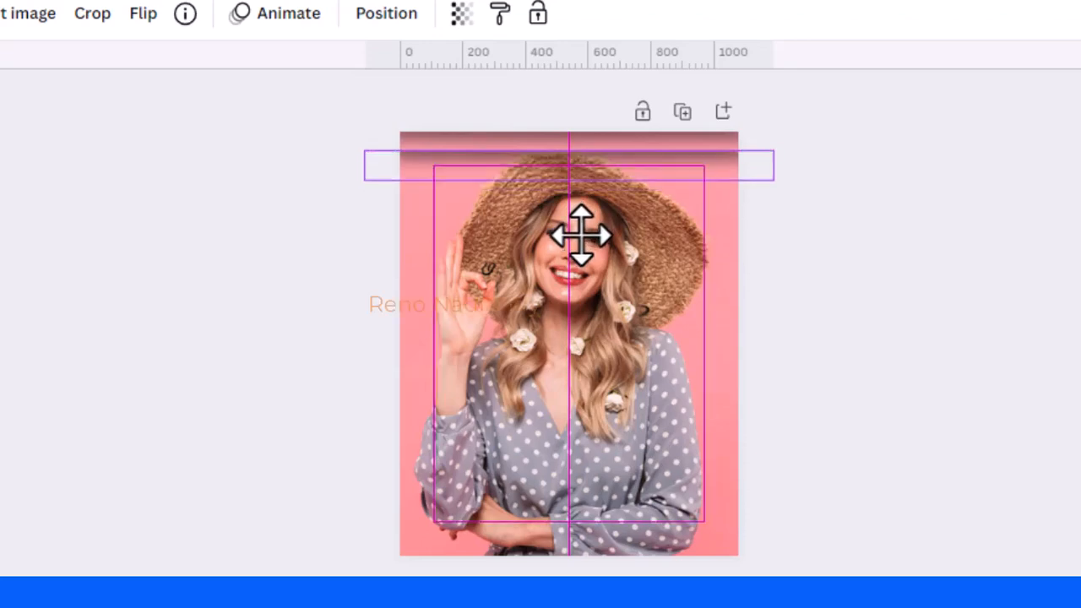
Step: Duplicate the shadow line into evenly spaced horizontal stripes down the portrait
{"action": "left_click", "coordinate": [566, 164]}
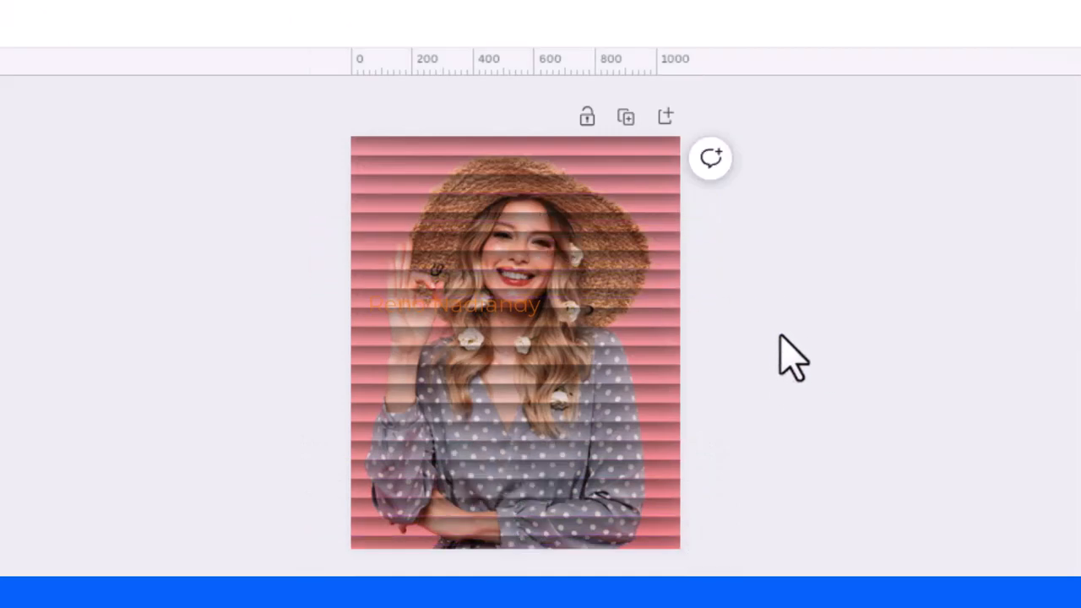
{"action": "mouse_move", "coordinate": [739, 388]}
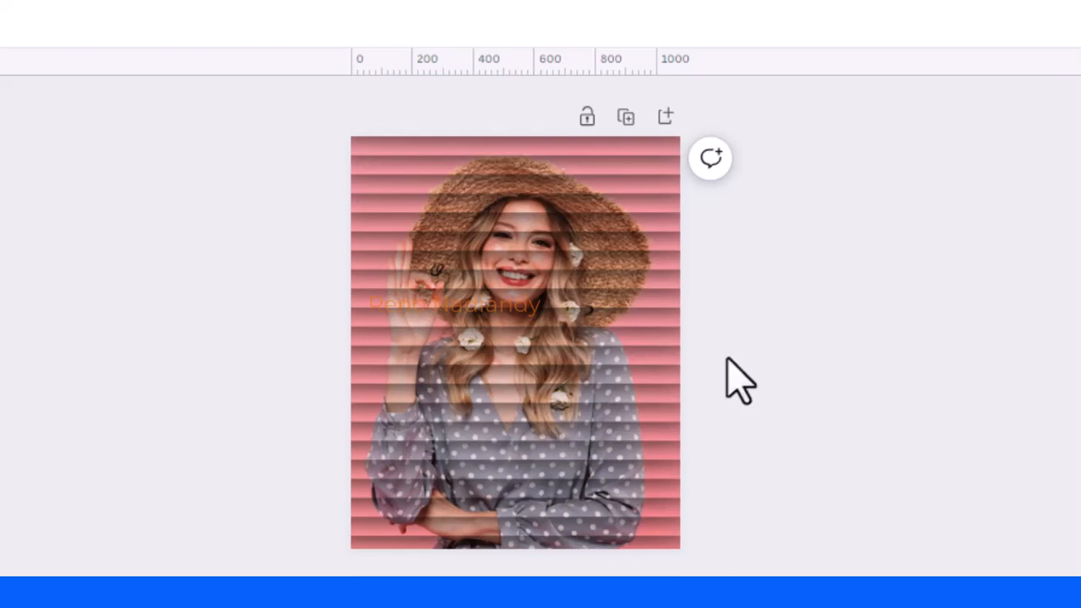
{"action": "mouse_move", "coordinate": [741, 405]}
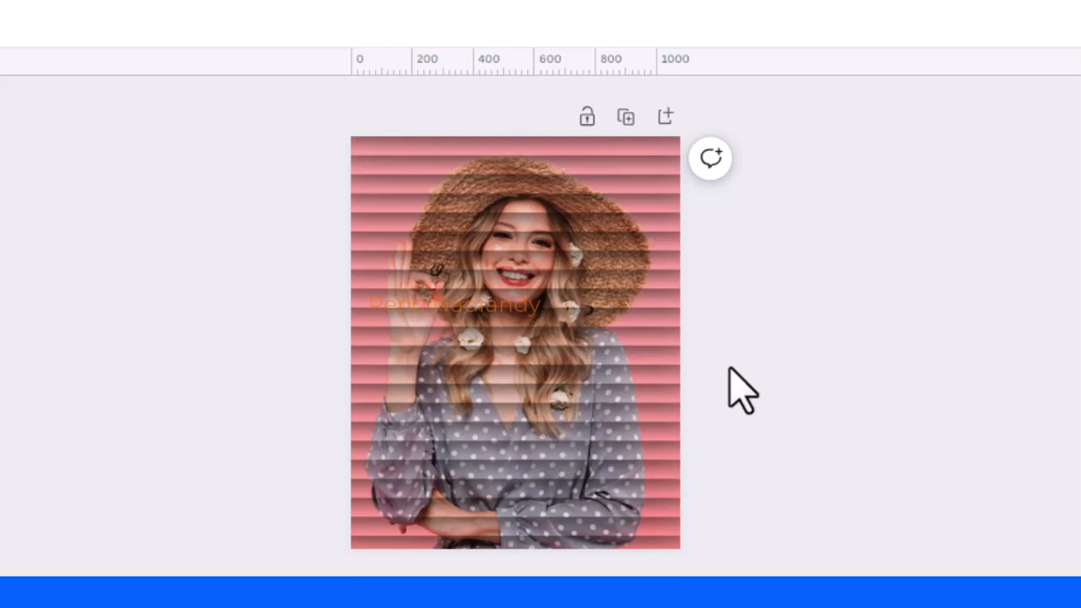
{"action": "mouse_move", "coordinate": [743, 417]}
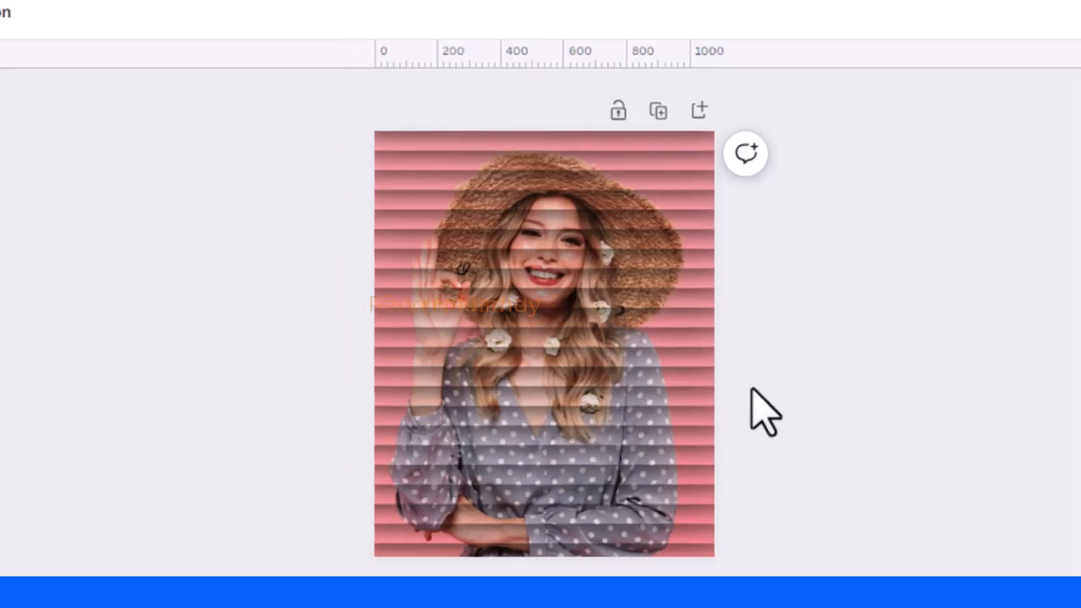
{"action": "mouse_move", "coordinate": [768, 549]}
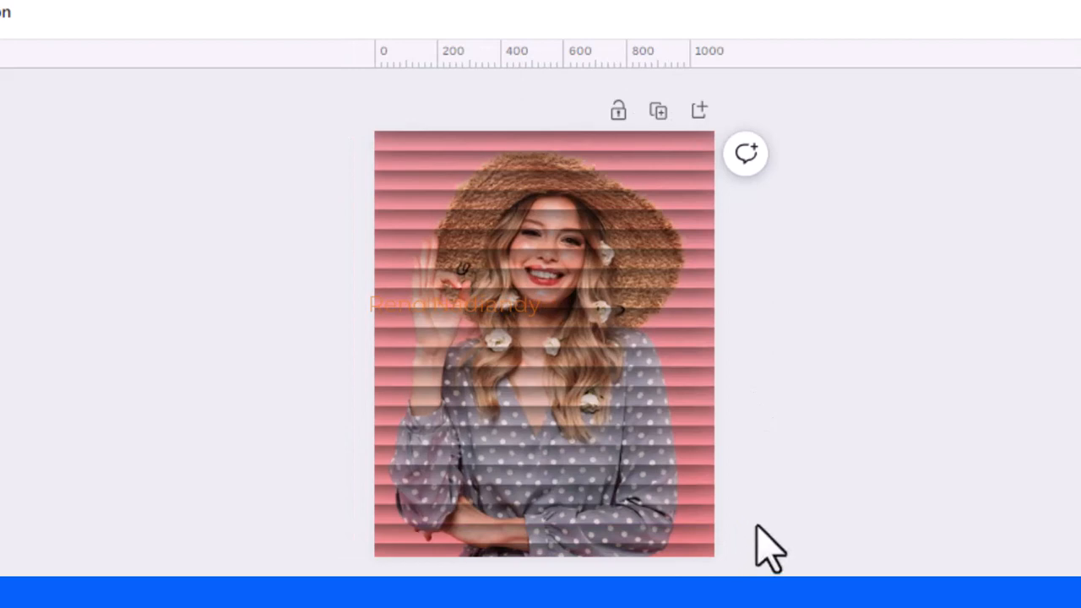
Step: Copy a stripe, rotate it vertical and place it over the portrait's left side
{"action": "left_click", "coordinate": [541, 321]}
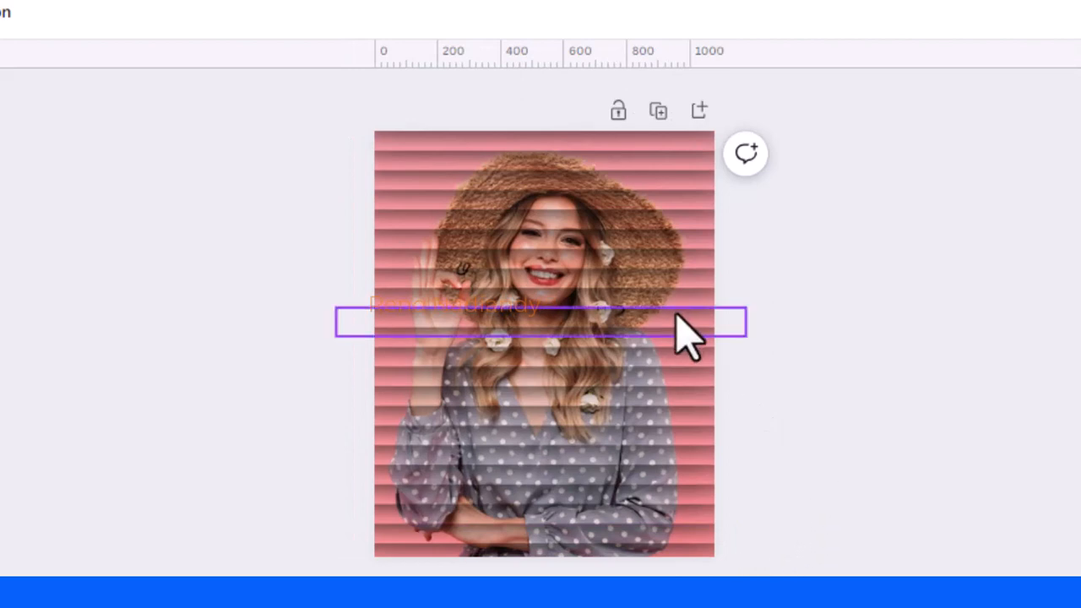
{"action": "mouse_move", "coordinate": [657, 111]}
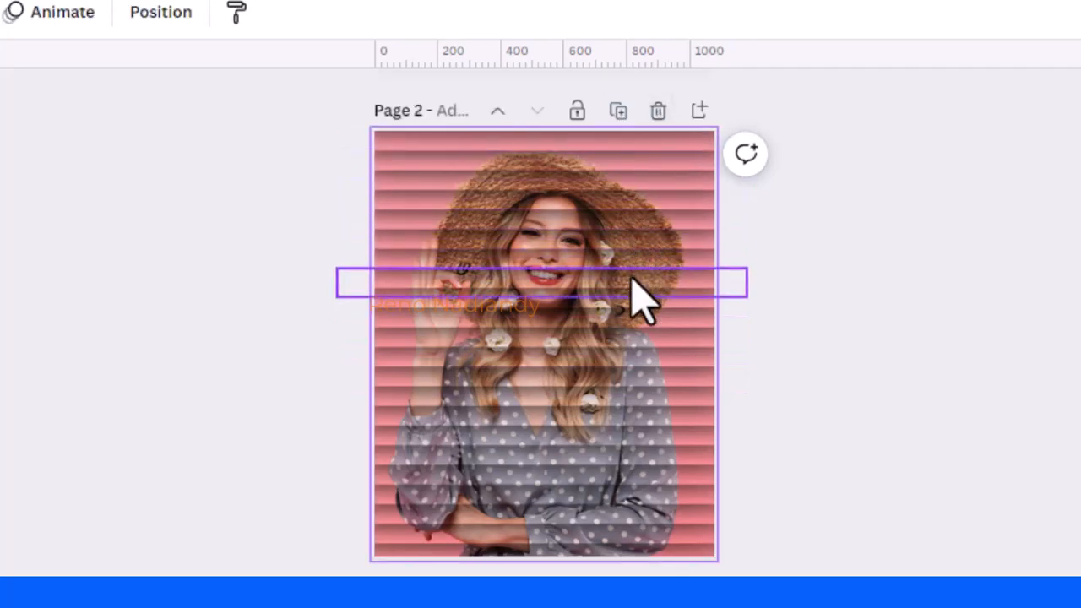
{"action": "left_click_drag", "start_coordinate": [642, 283], "coordinate": [641, 342]}
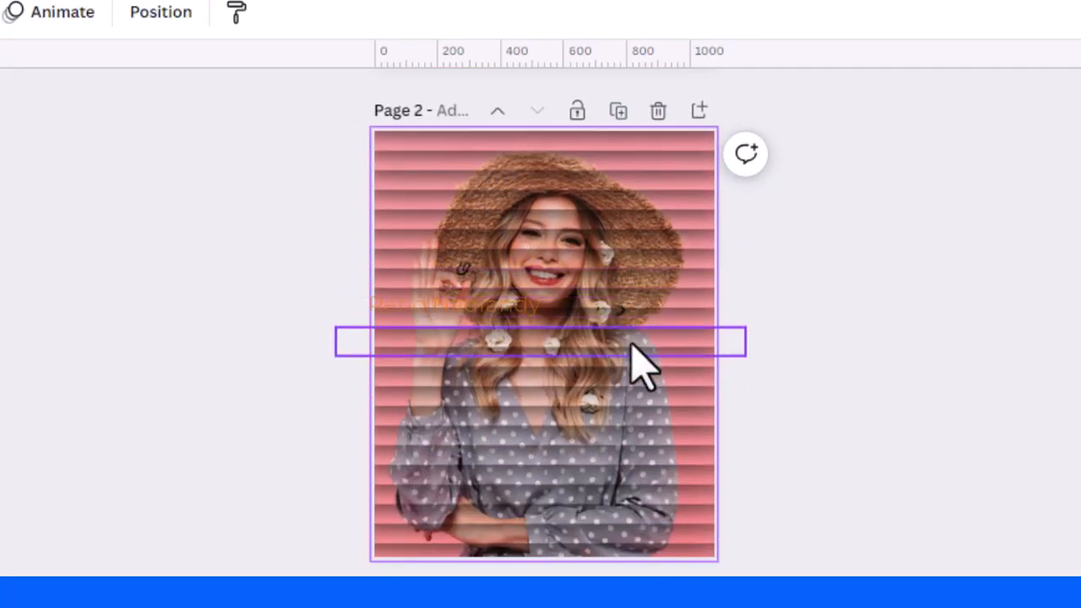
{"action": "left_click_drag", "start_coordinate": [646, 342], "coordinate": [461, 148]}
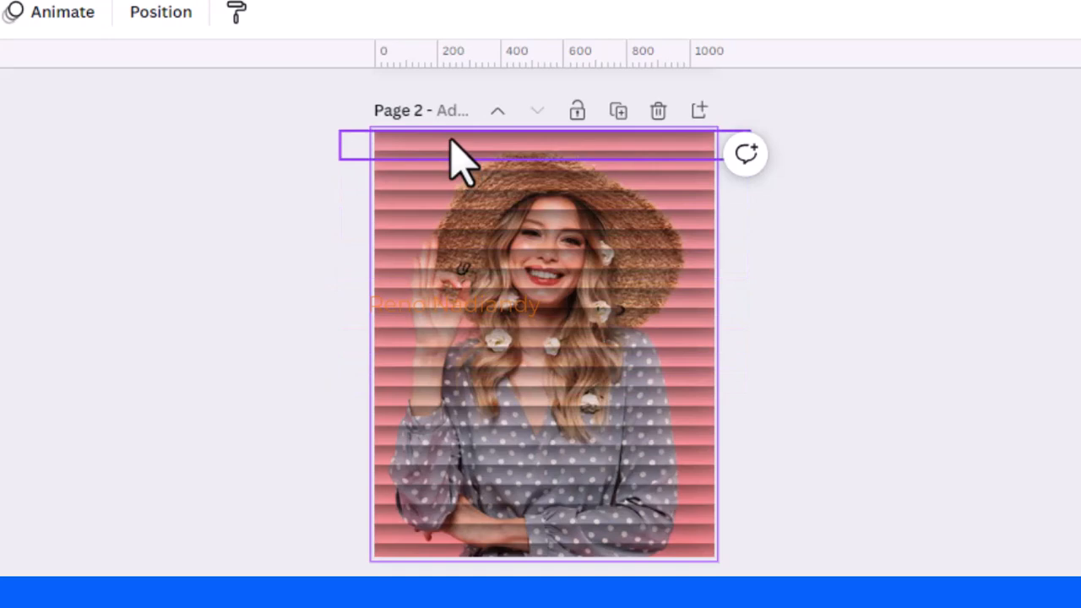
{"action": "mouse_move", "coordinate": [478, 178]}
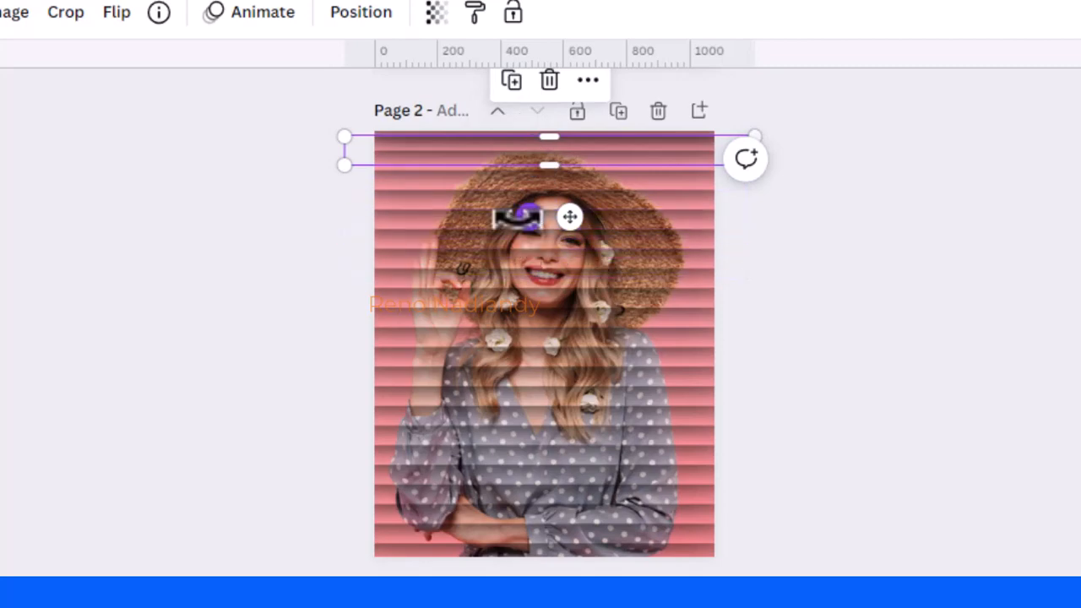
{"action": "left_click_drag", "start_coordinate": [746, 159], "coordinate": [633, 194]}
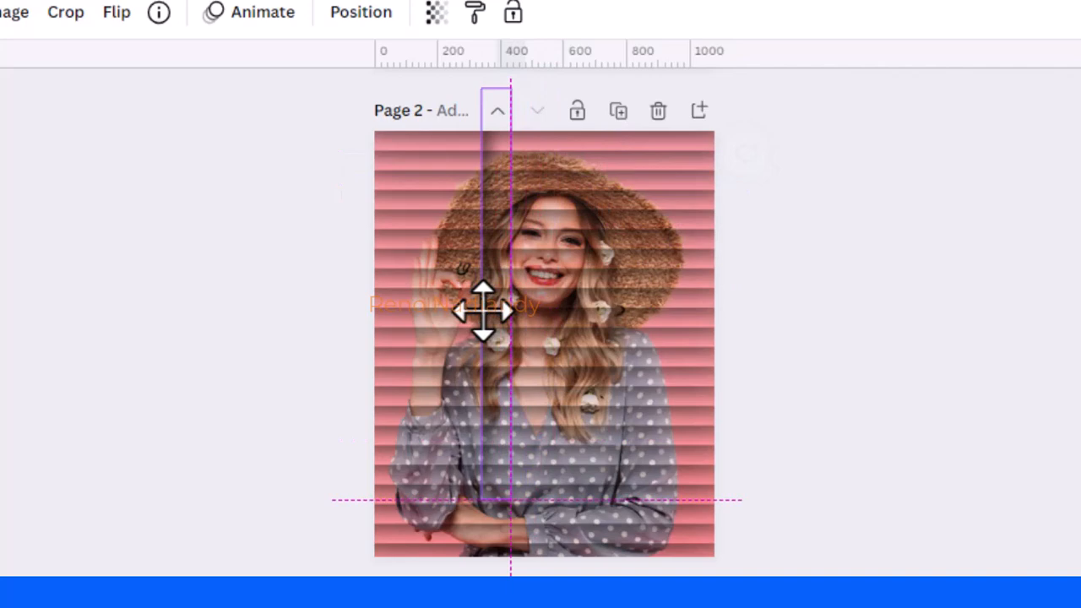
{"action": "left_click_drag", "start_coordinate": [483, 309], "coordinate": [411, 308]}
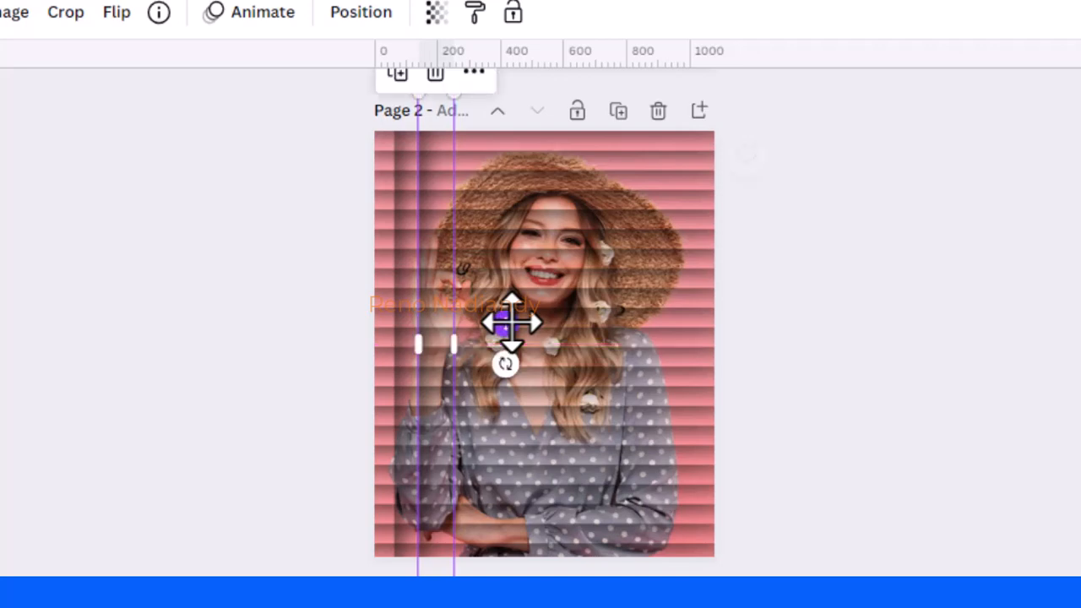
{"action": "mouse_move", "coordinate": [785, 447]}
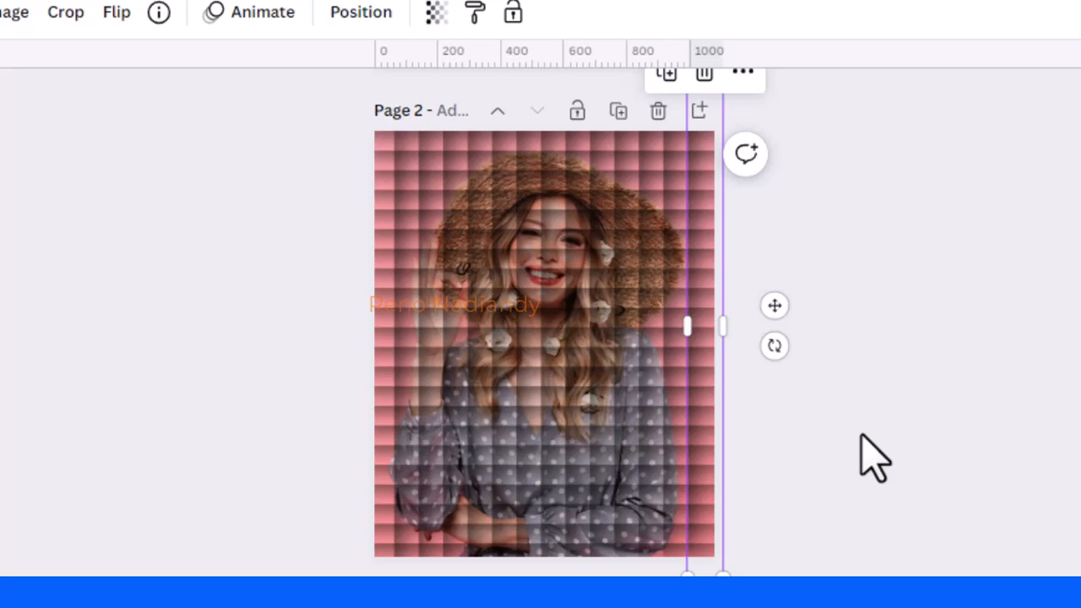
{"action": "mouse_move", "coordinate": [887, 464]}
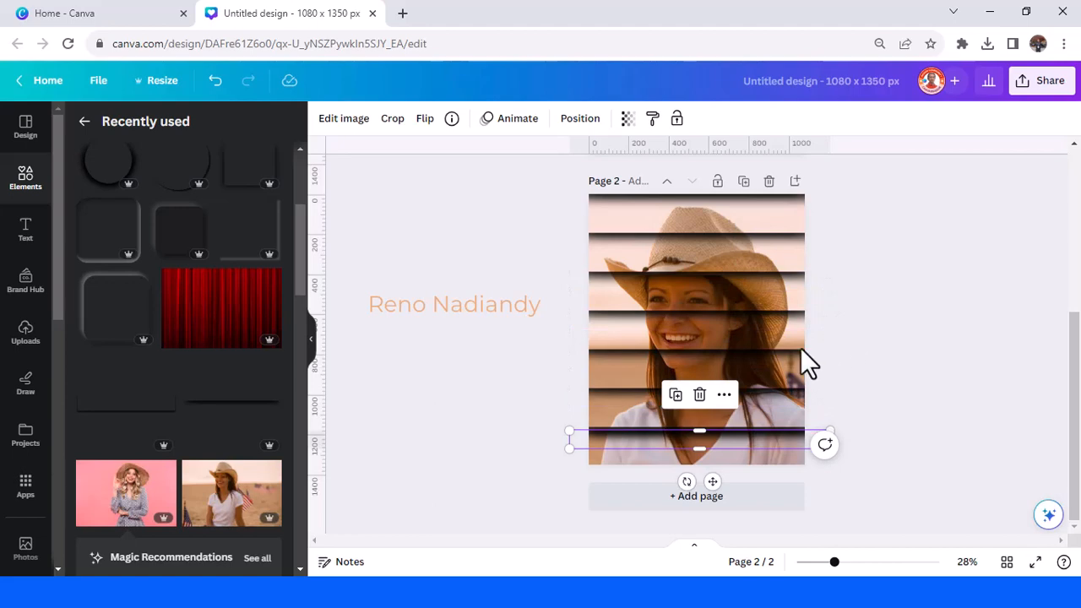
{"action": "mouse_move", "coordinate": [698, 395]}
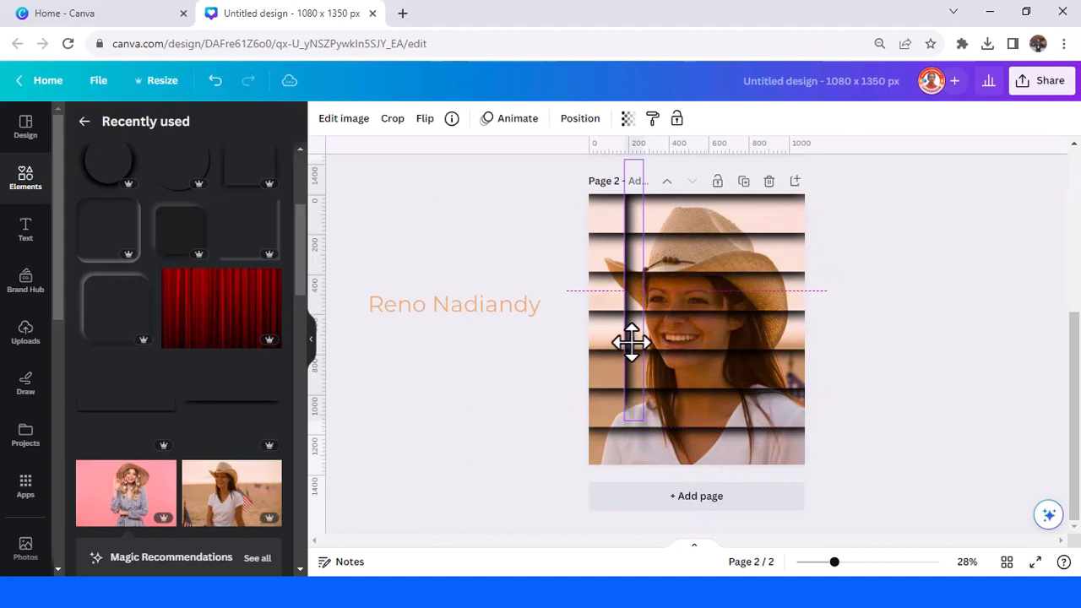
Step: Position a vertical shadow line across the cowboy-hat portrait to start the grid
{"action": "left_click_drag", "start_coordinate": [631, 342], "coordinate": [649, 494]}
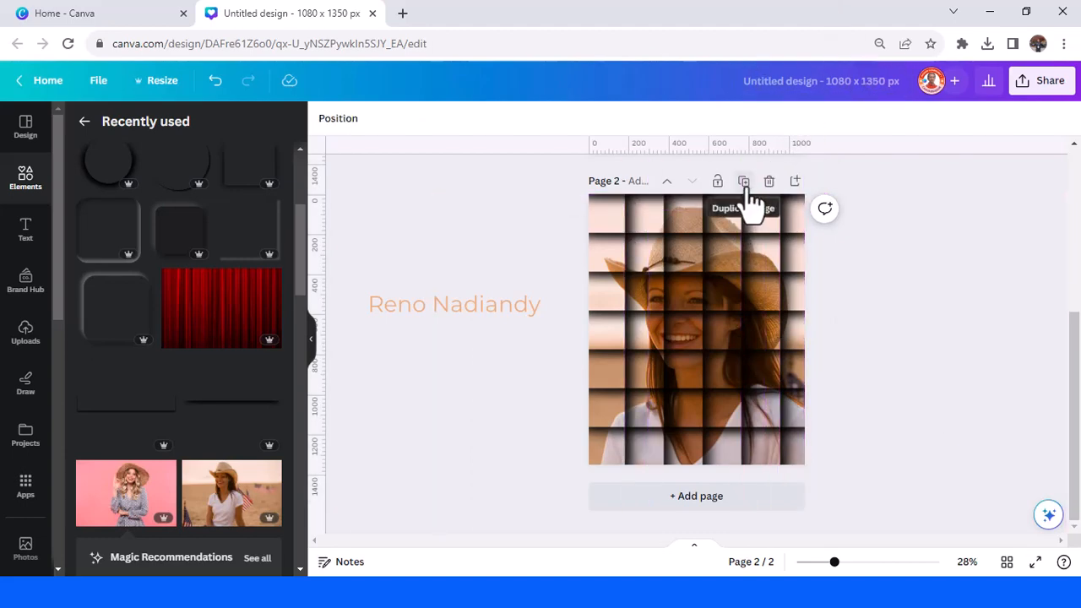
Step: Duplicate the gridded cowboy-hat page to create page 3
{"action": "left_click", "coordinate": [743, 181]}
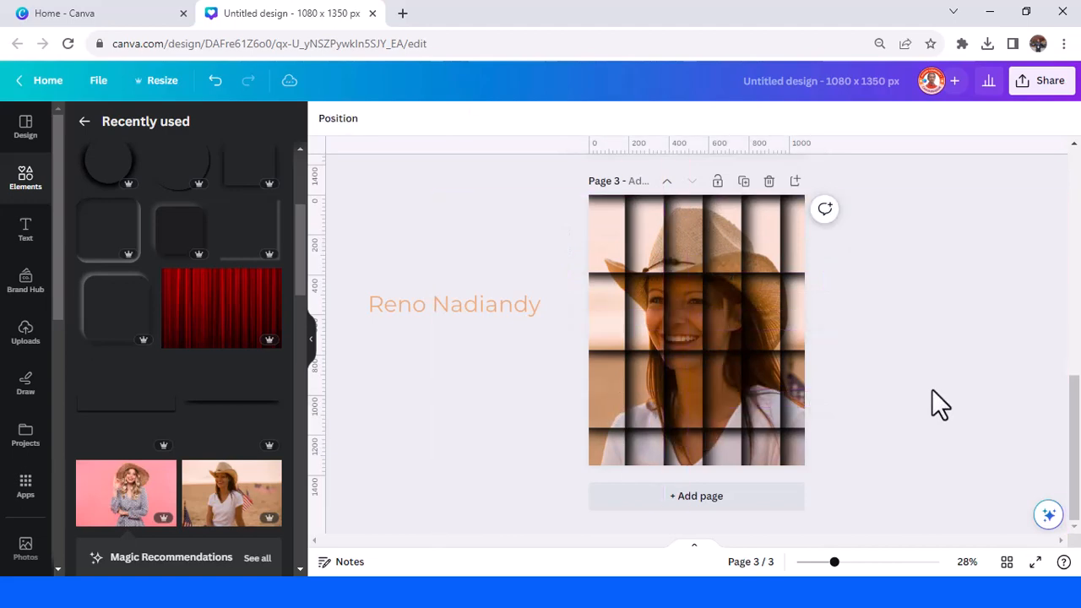
{"action": "mouse_move", "coordinate": [931, 397]}
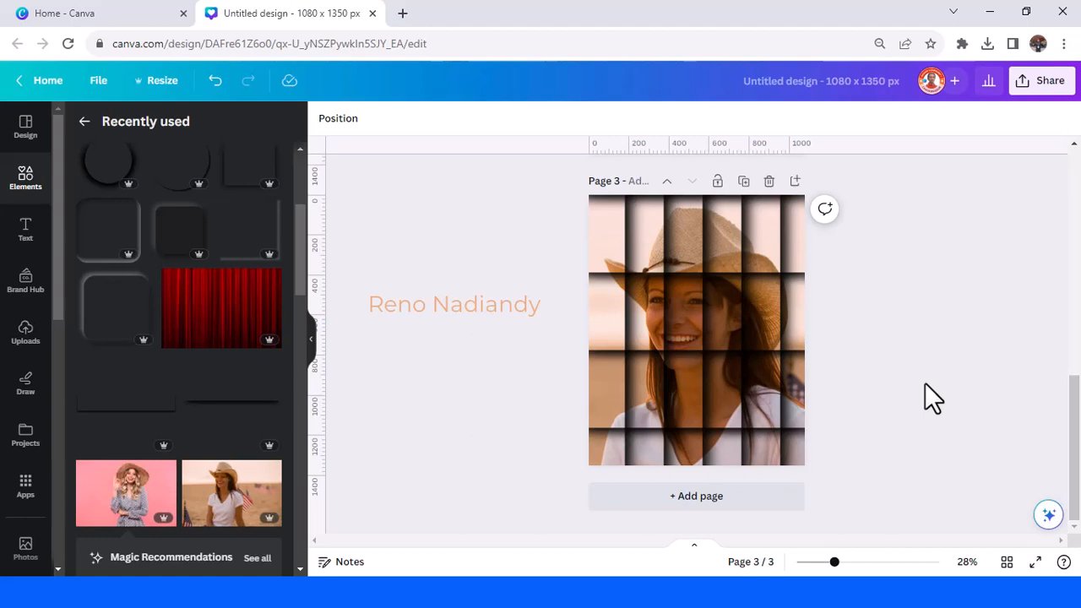
{"action": "mouse_move", "coordinate": [901, 428]}
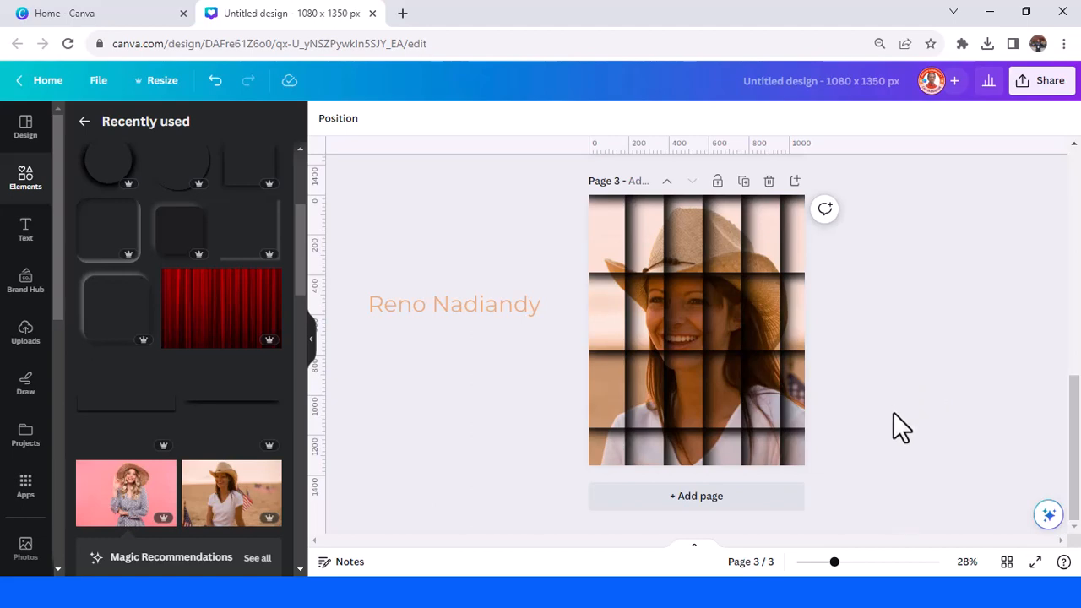
{"action": "mouse_move", "coordinate": [906, 435]}
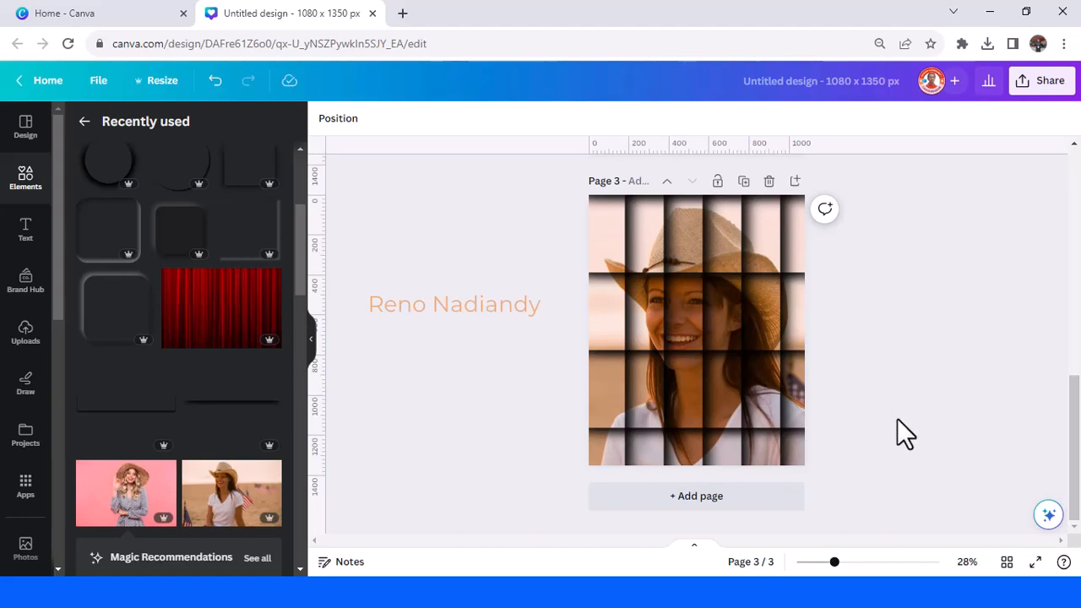